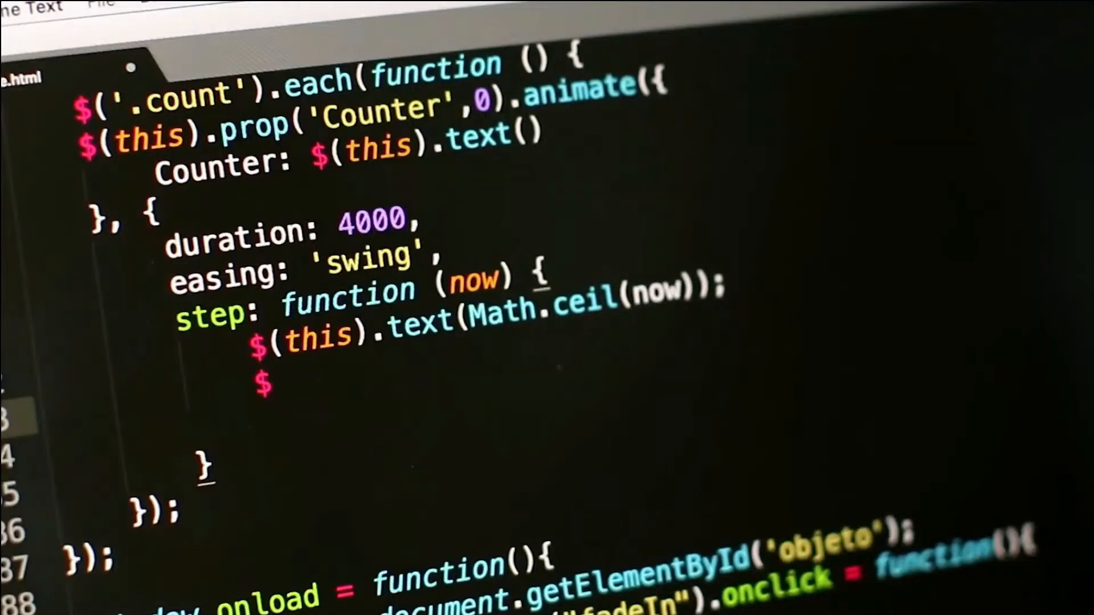
pyautogui.write('(thi')
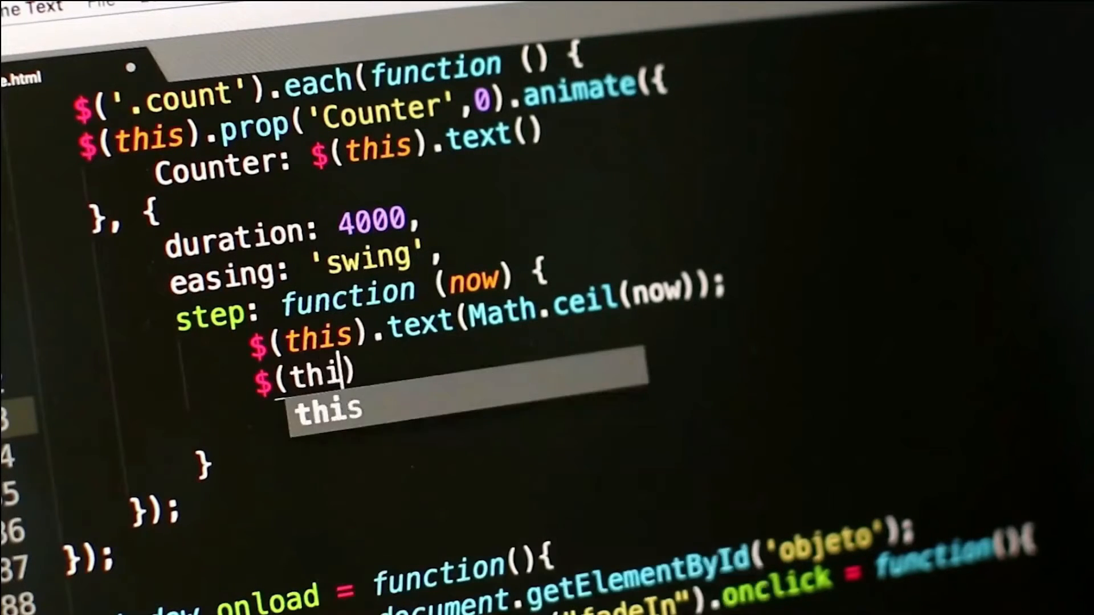